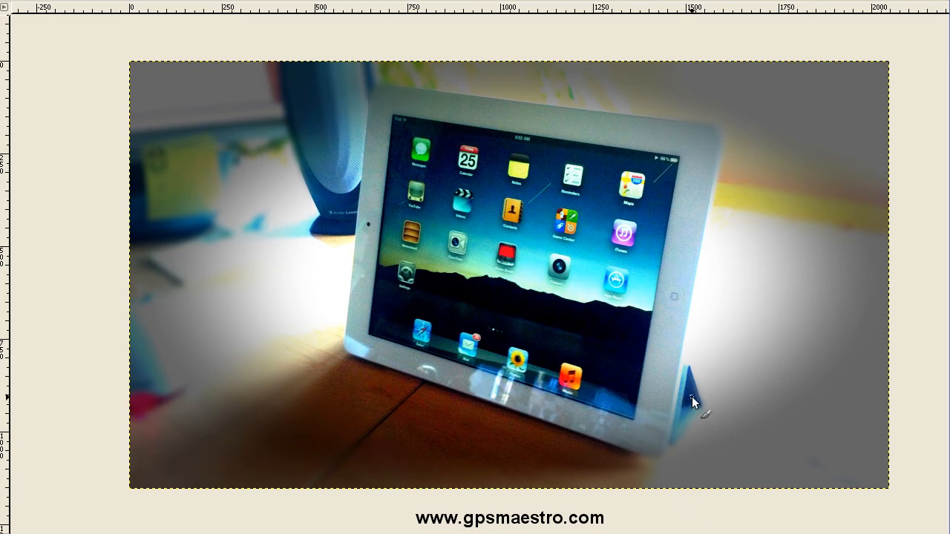
{"action": "mouse_move", "coordinate": [694, 285]}
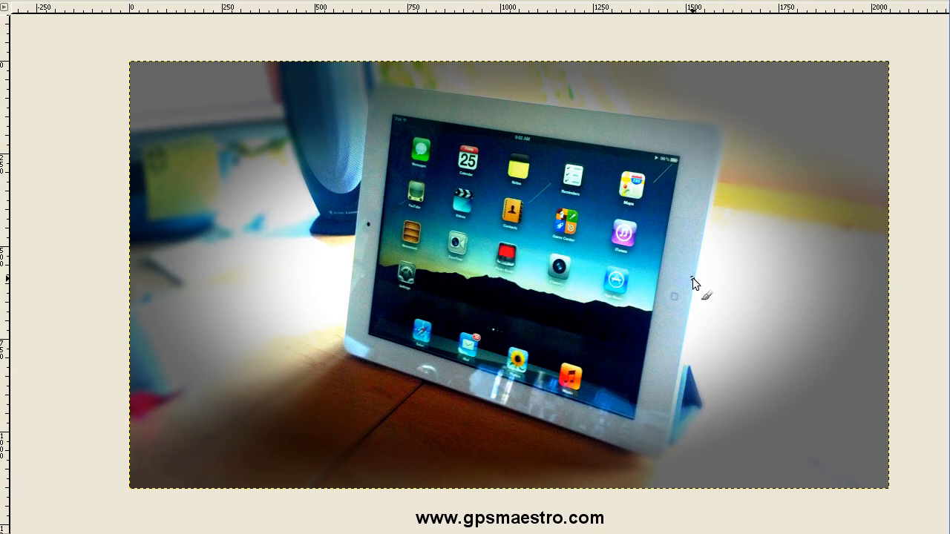
Step: Freehand red circles around the home button and the top-left power button
{"action": "left_click_drag", "start_coordinate": [683, 283], "coordinate": [672, 312]}
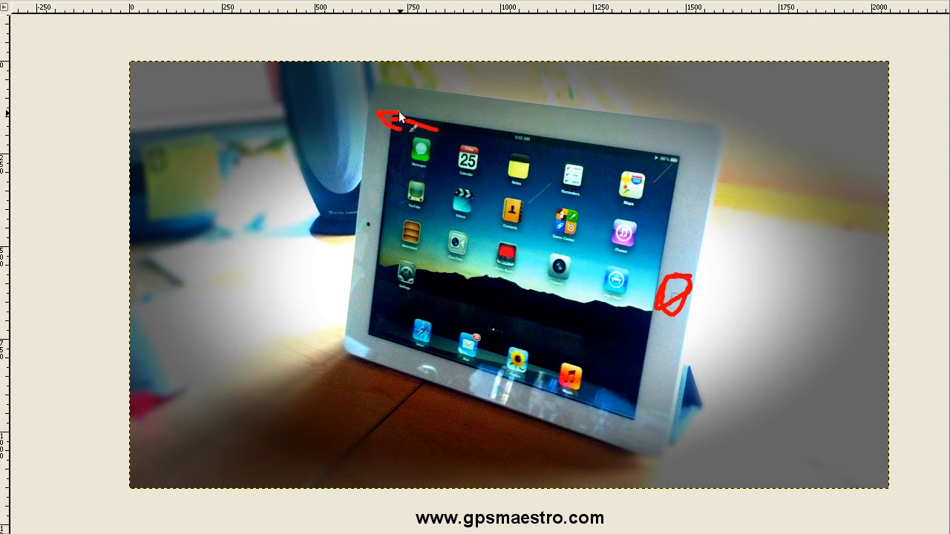
{"action": "left_click_drag", "start_coordinate": [386, 119], "coordinate": [357, 89]}
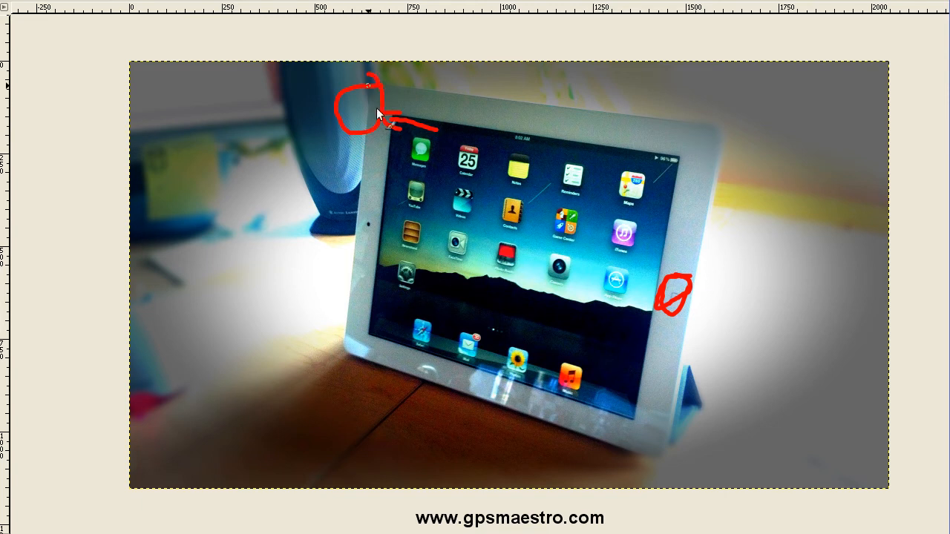
{"action": "mouse_move", "coordinate": [373, 154]}
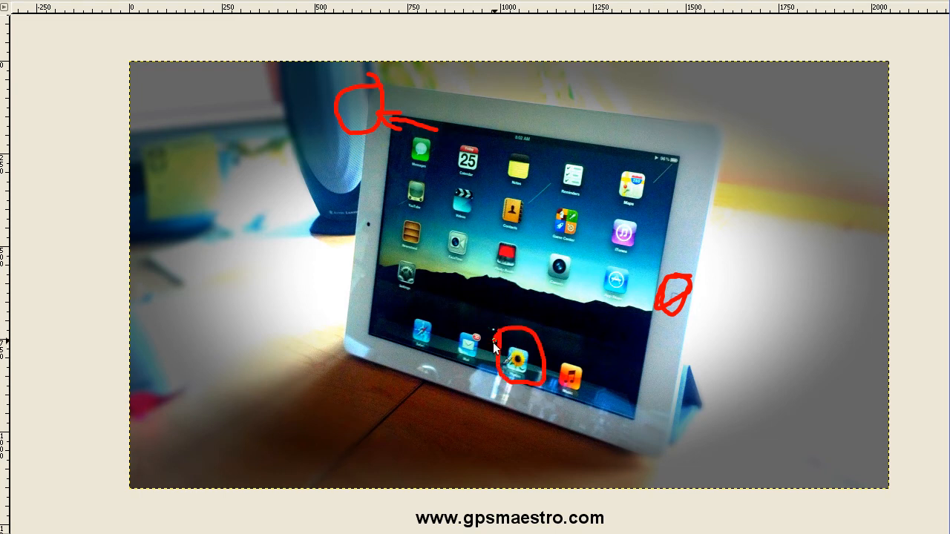
{"action": "mouse_move", "coordinate": [464, 373]}
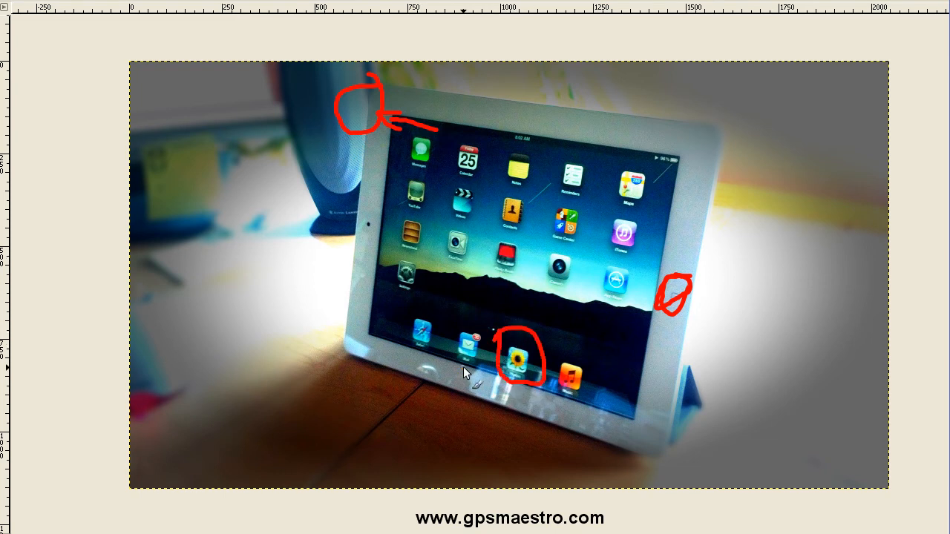